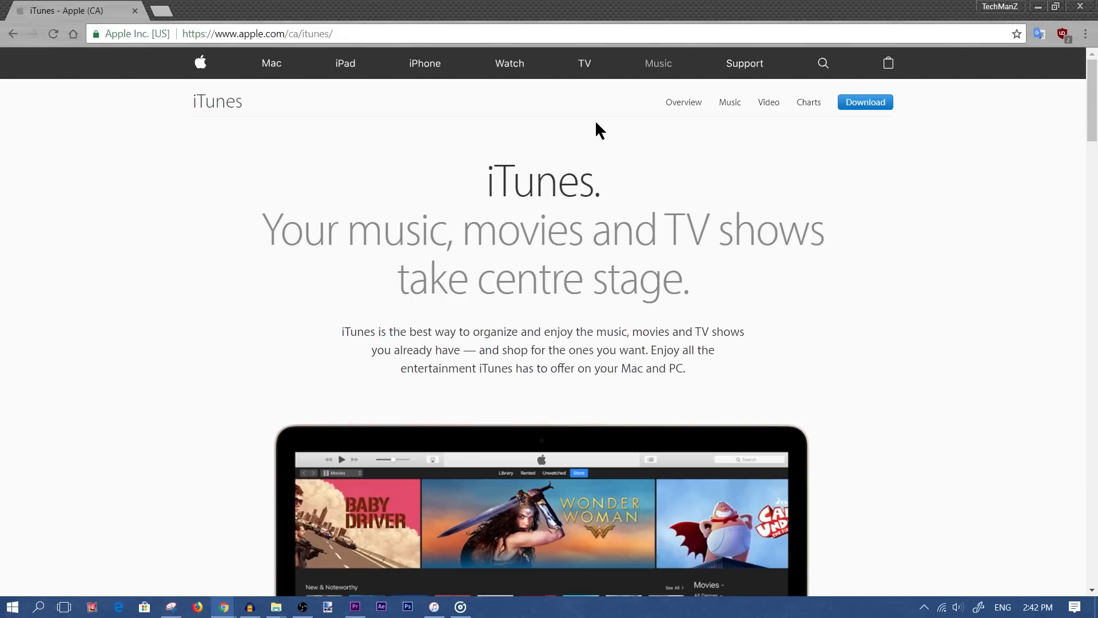
mouse_move(882, 142)
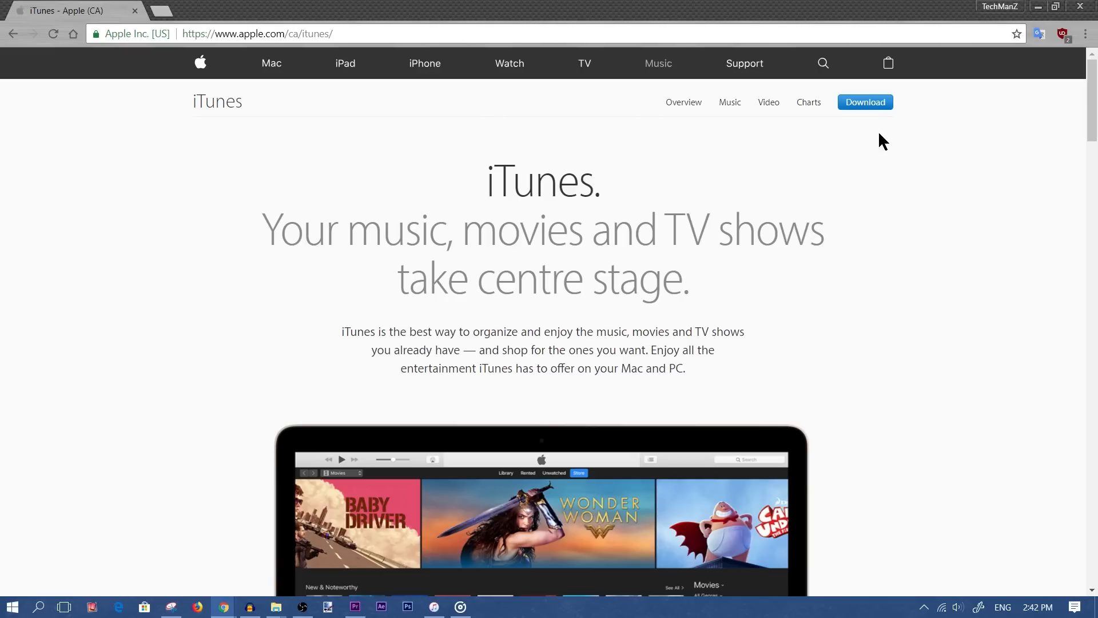